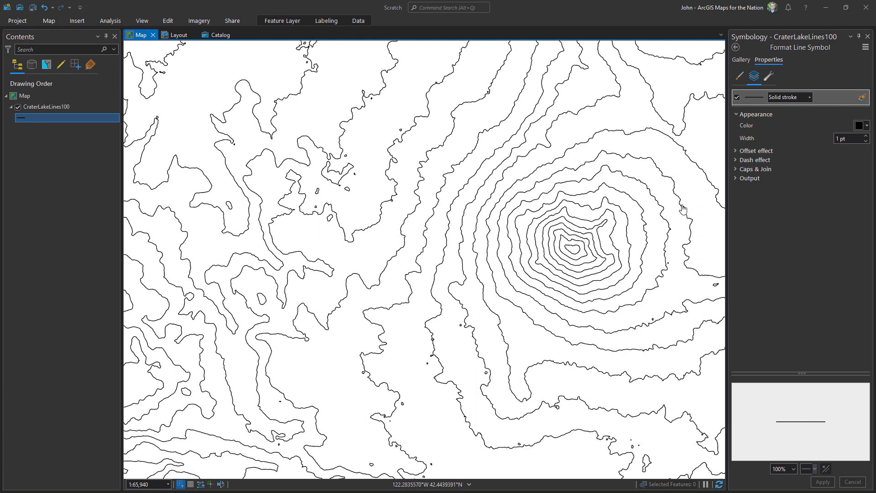
mouse_move(474, 280)
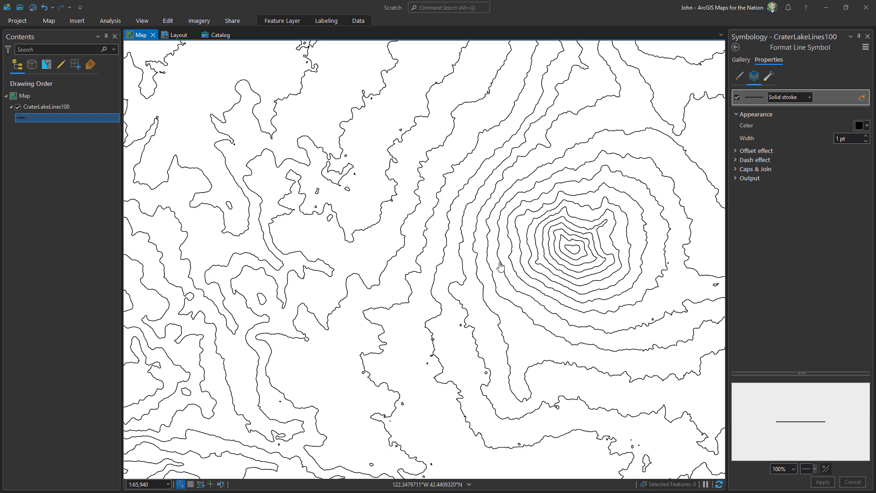
mouse_move(492, 258)
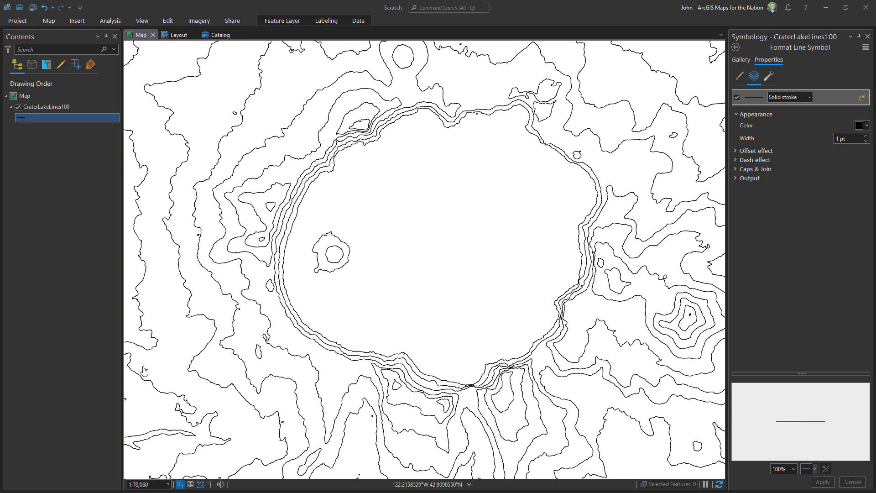
mouse_move(184, 368)
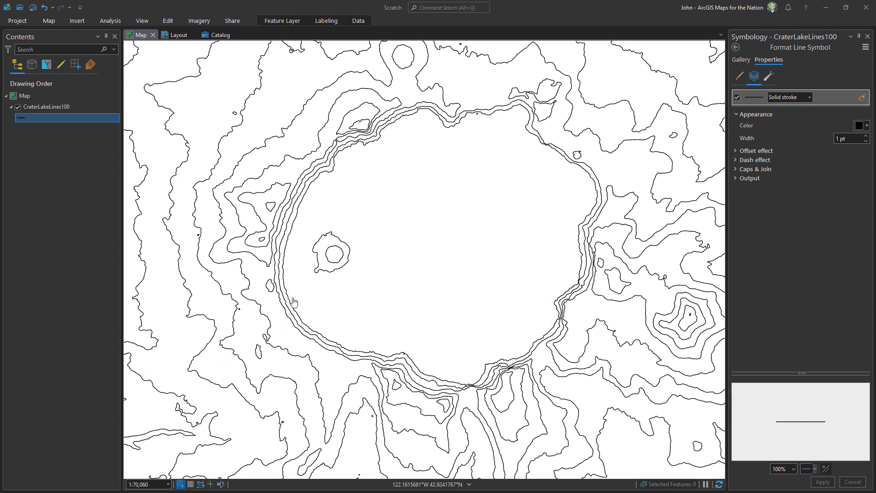
mouse_move(422, 298)
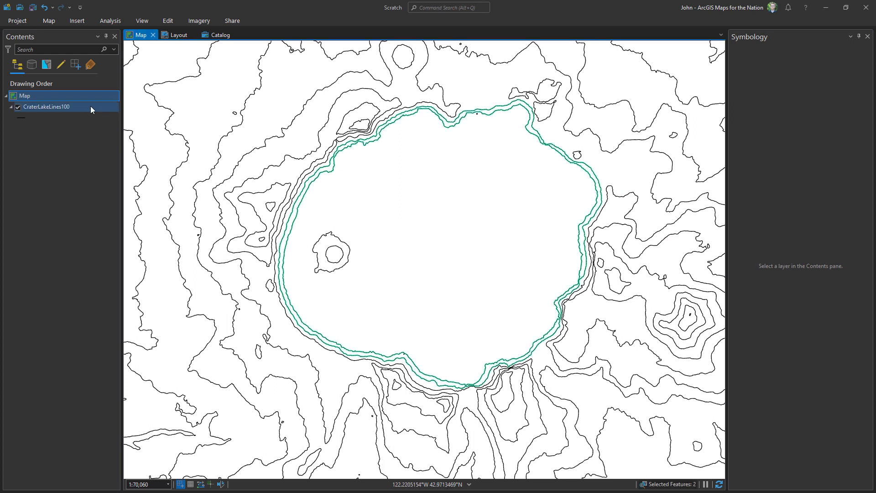
Step: Make a new layer from the two selected rim contours via the layer's Selection menu
right_click(45, 107)
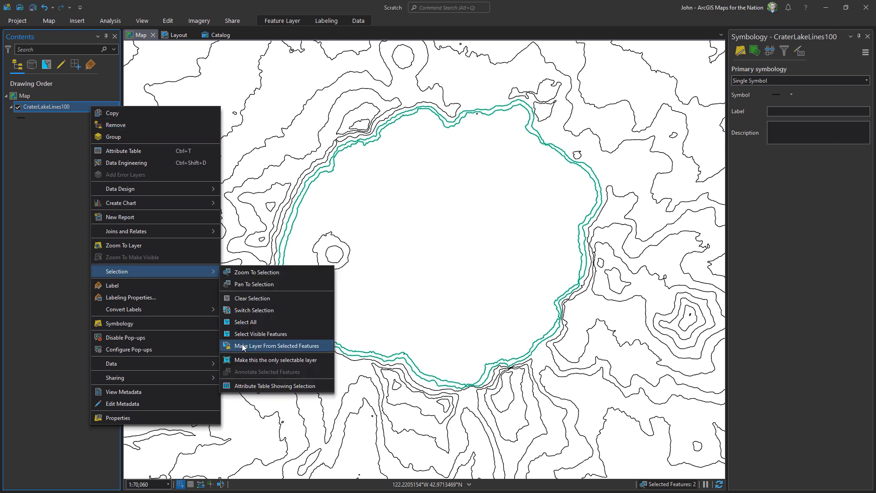
click(259, 345)
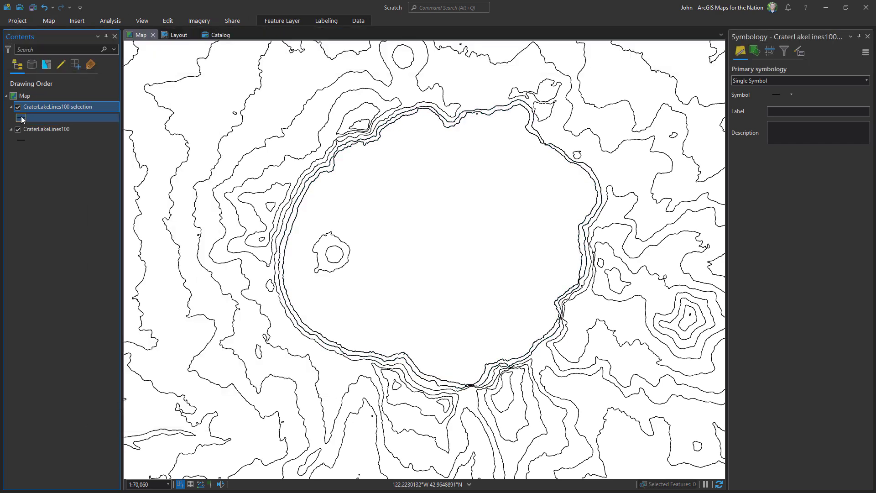
Step: Add a new symbol layer to the selection layer's line symbol, previewing as a dotted line
click(775, 94)
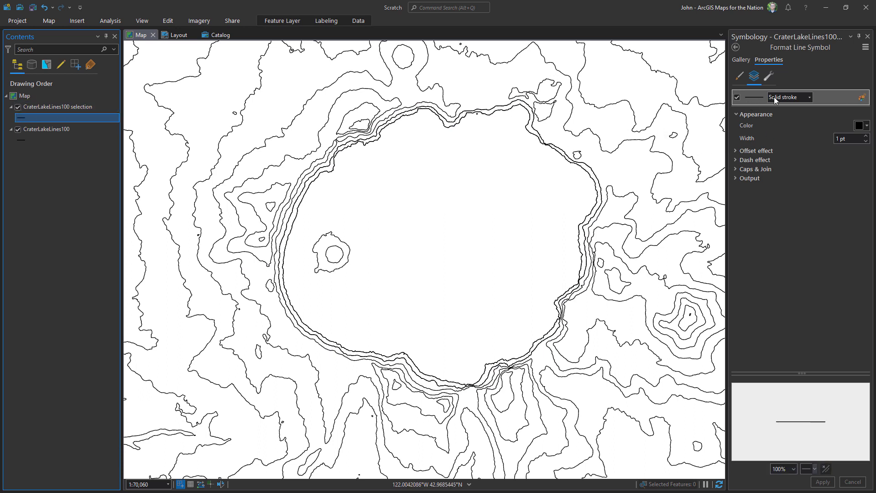
click(769, 77)
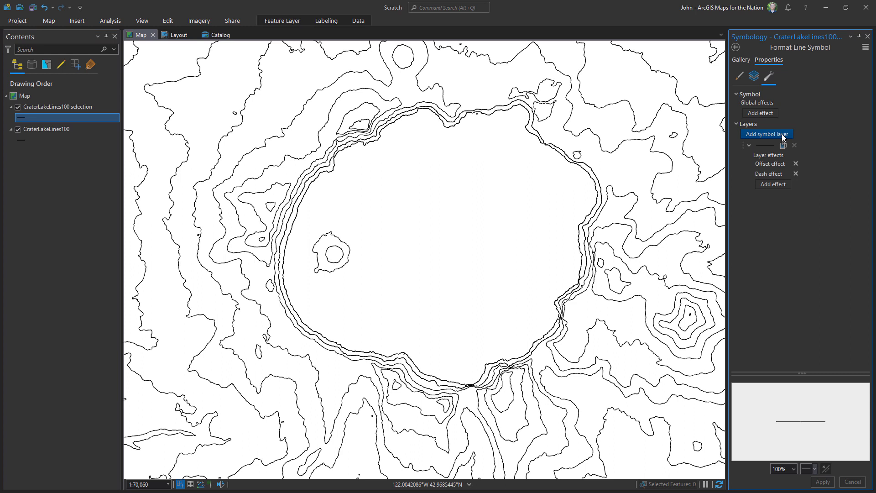
click(767, 133)
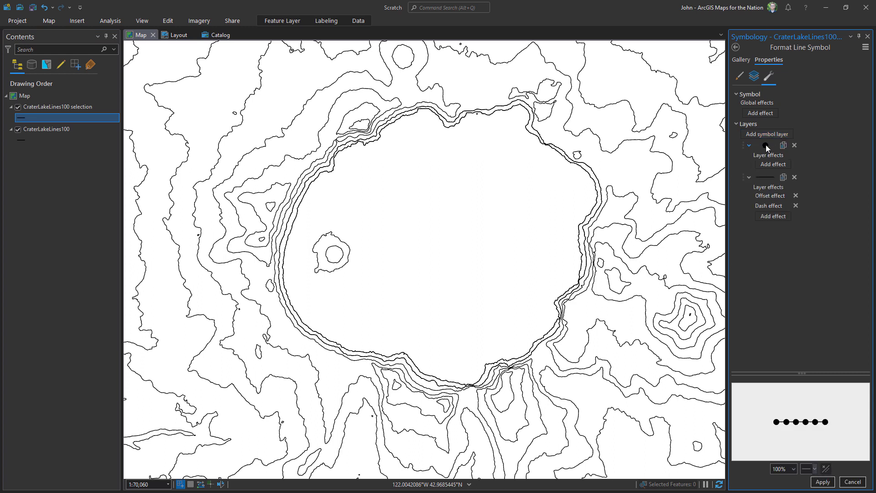
Step: Change the shape marker to a line with 2 pt width and 6 pt size, and apply
click(755, 77)
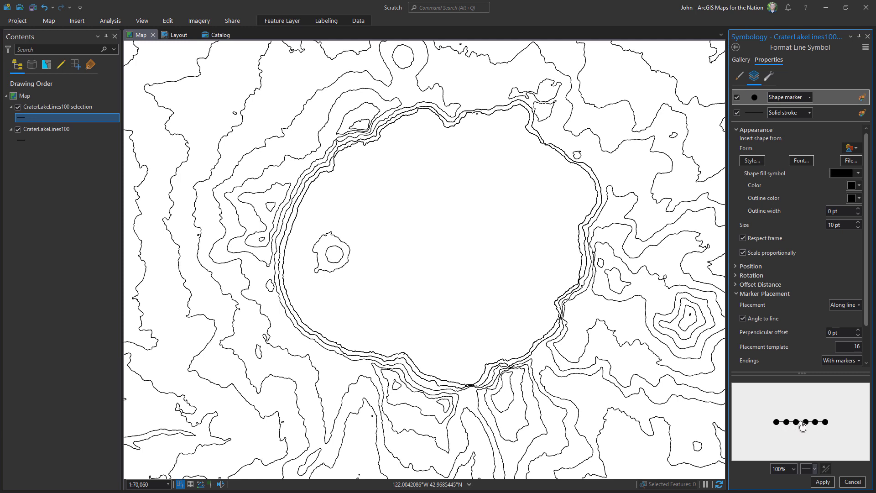
click(859, 147)
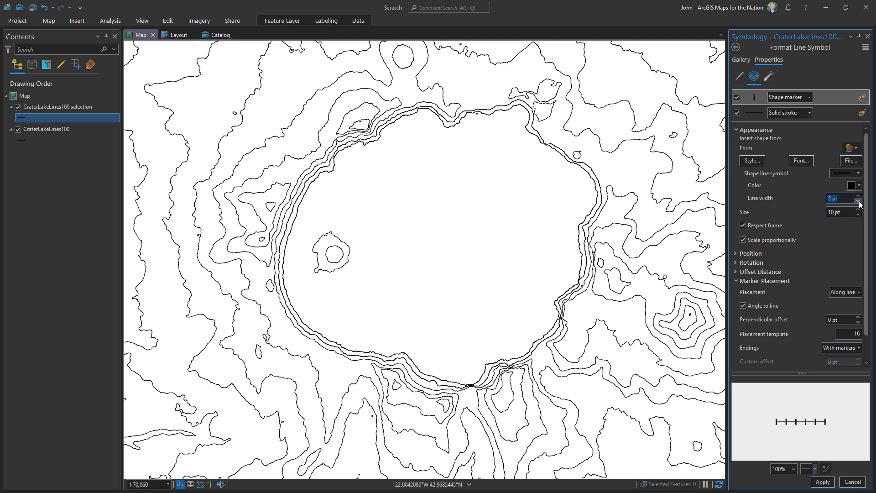
click(857, 214)
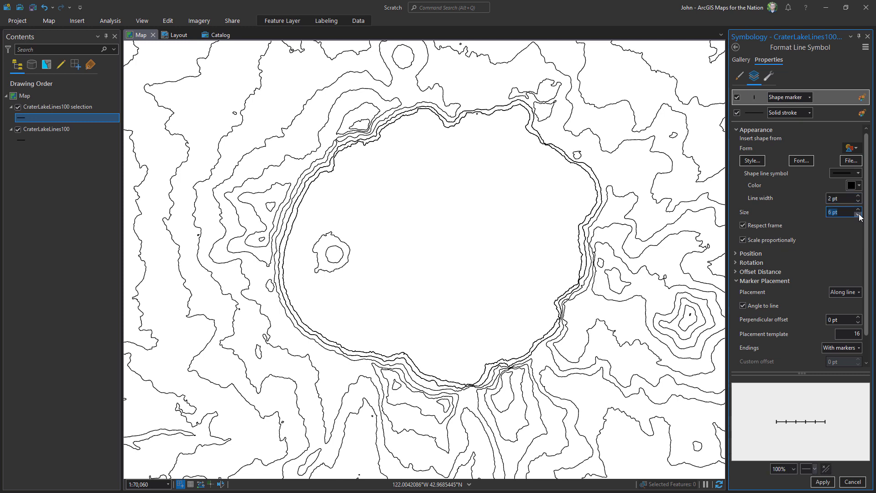
click(821, 482)
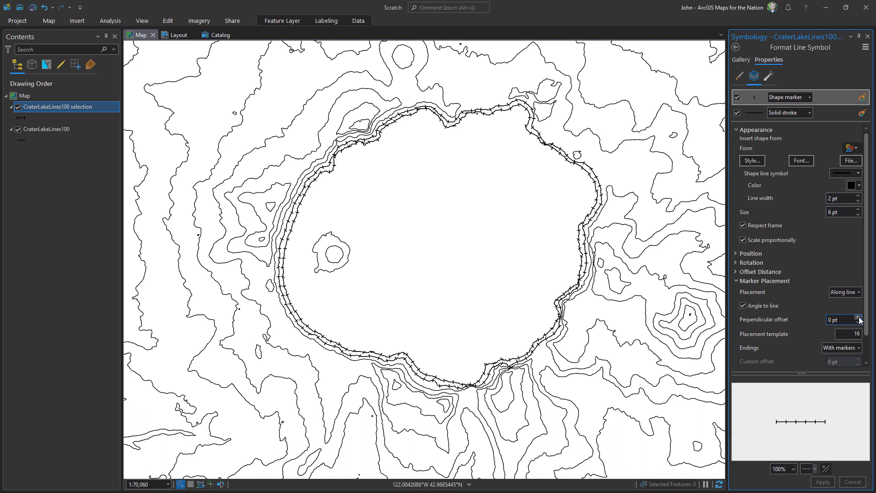
Step: Raise the marker's perpendicular offset to 3 pt so ticks sit inside the rim
click(858, 318)
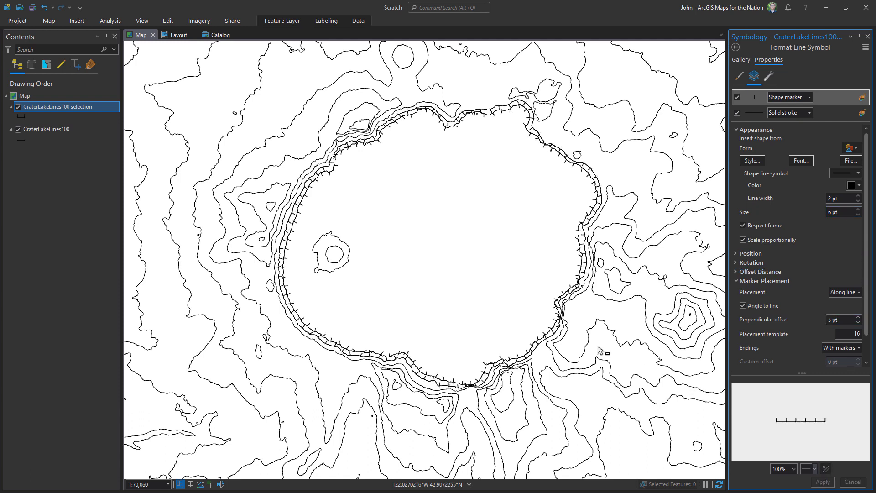
mouse_move(316, 300)
text(10)
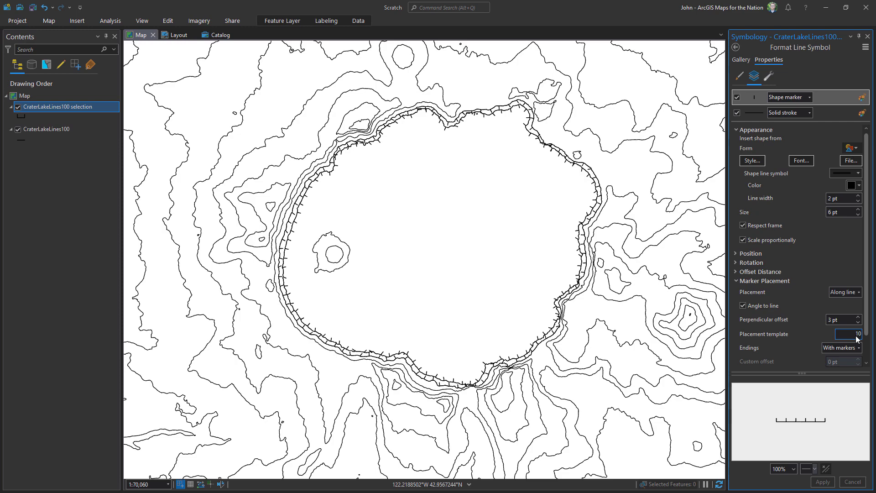
Step: Apply the placement template of 10 so the rim ticks space more closely
click(822, 482)
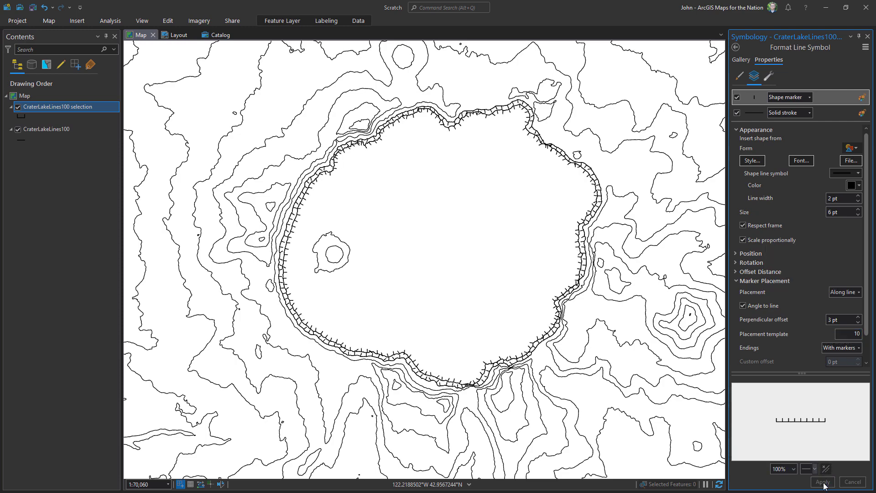